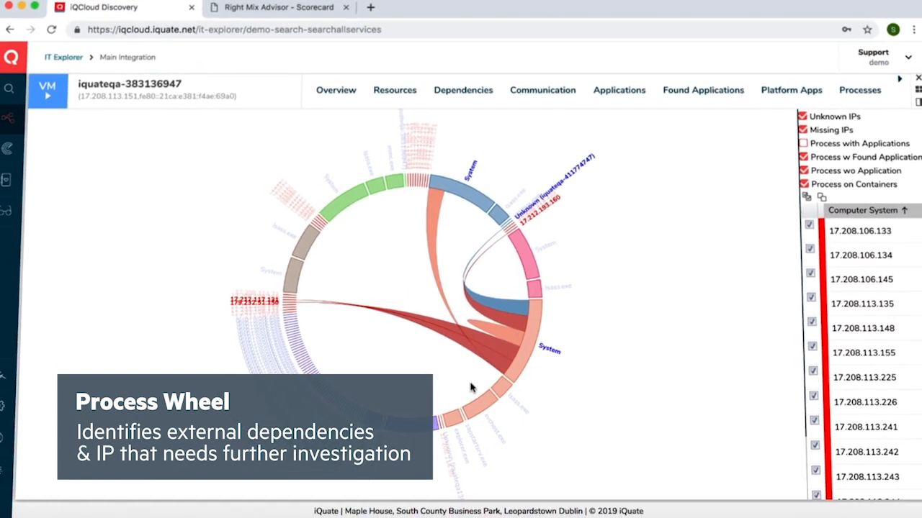
# Switch from iQCloud Discovery's process wheel to the Right Mix Advisor Scorecard browser tab.
pyautogui.click(277, 7)
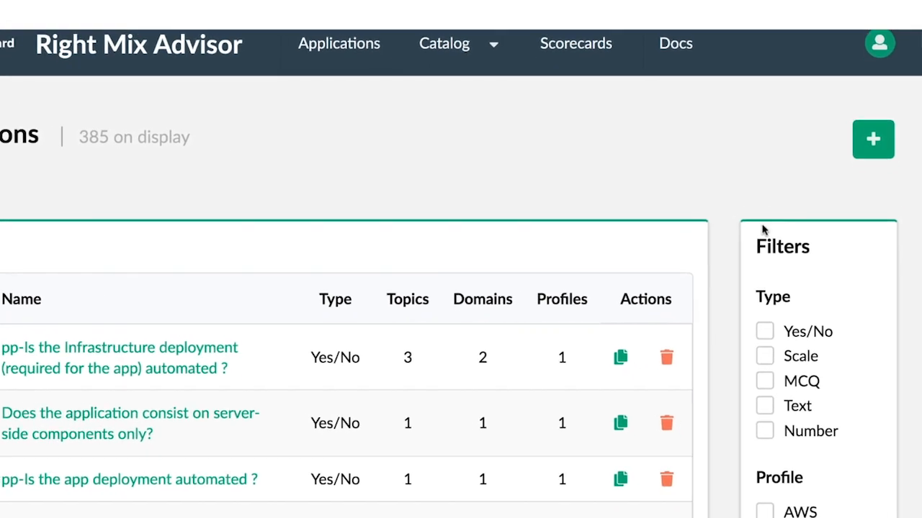
# Scroll through the assessment questions to the Application and Business domain filters.
pyautogui.scroll(-3)
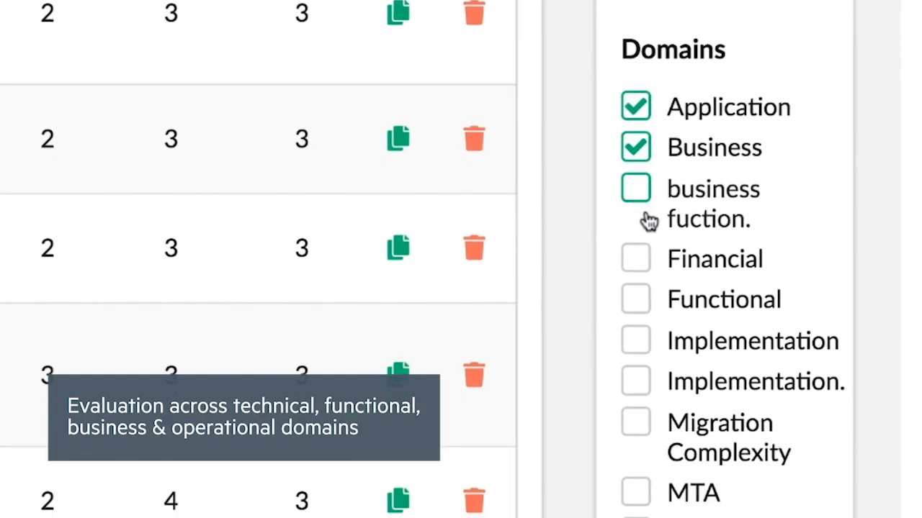
pyautogui.scroll(-3)
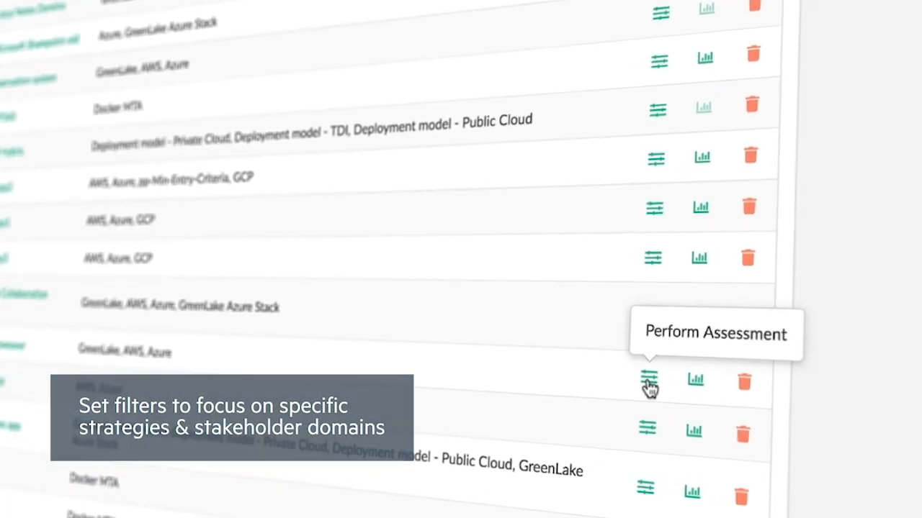
# Start the SAP Netweaver assessment and tick the GreenLake and AWS profile filters.
pyautogui.click(648, 381)
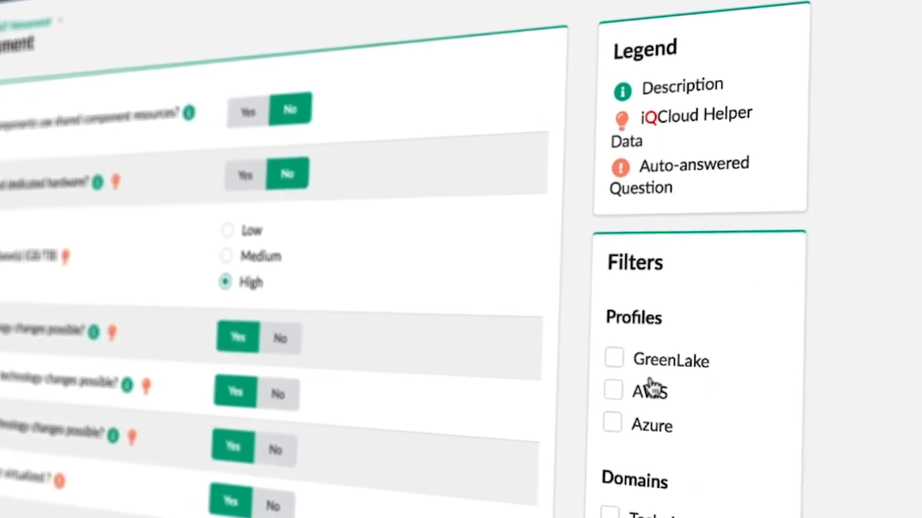
pyautogui.click(614, 359)
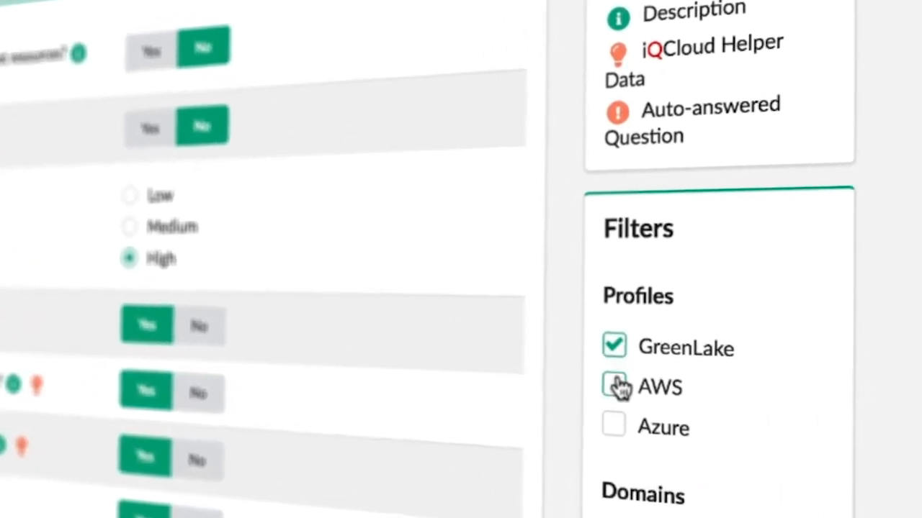
pyautogui.click(615, 386)
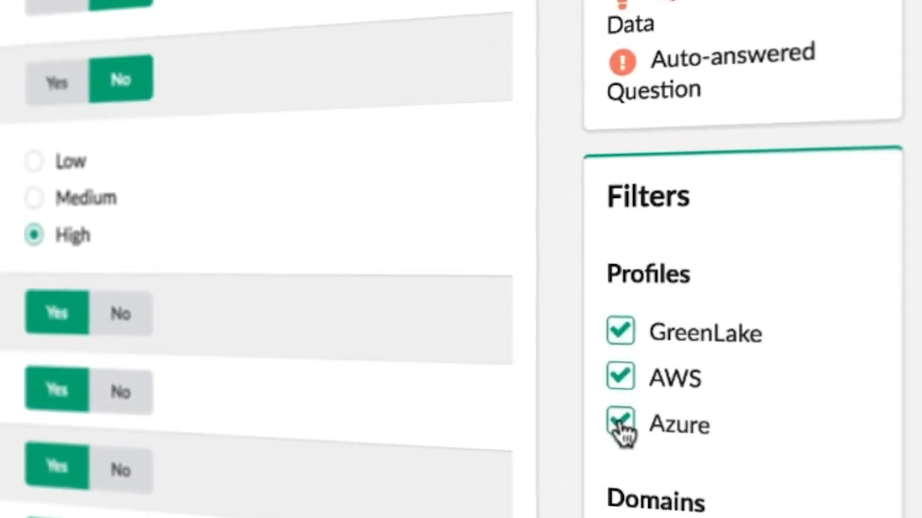
pyautogui.scroll(-3)
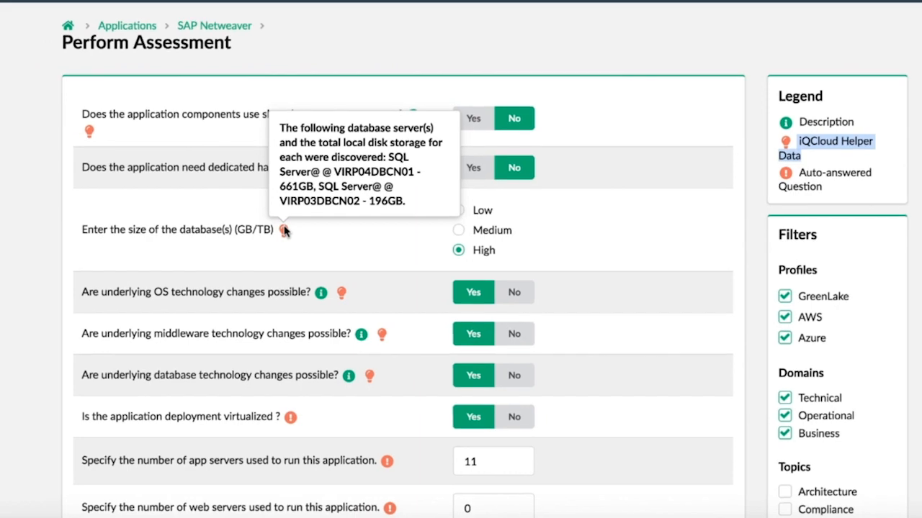
pyautogui.moveTo(346, 292)
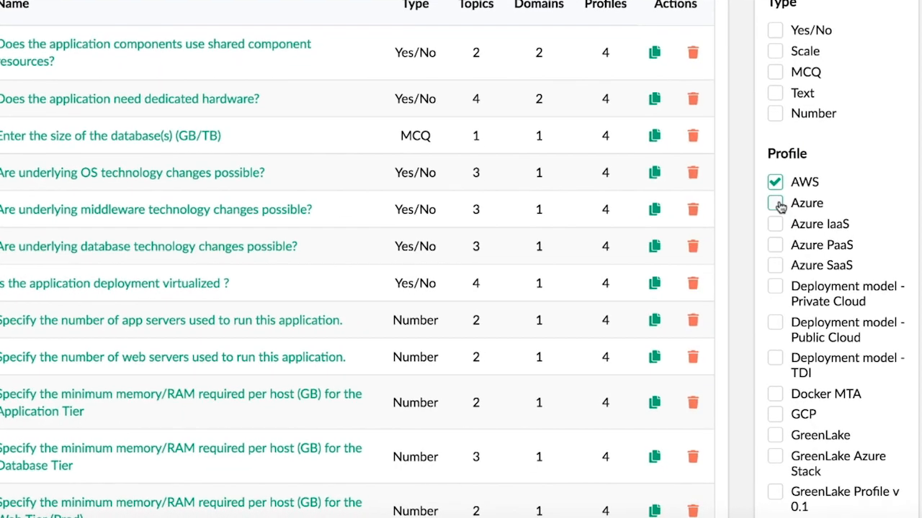
# Add the Azure and Azure IaaS profile filters and view the assessment results.
pyautogui.click(775, 203)
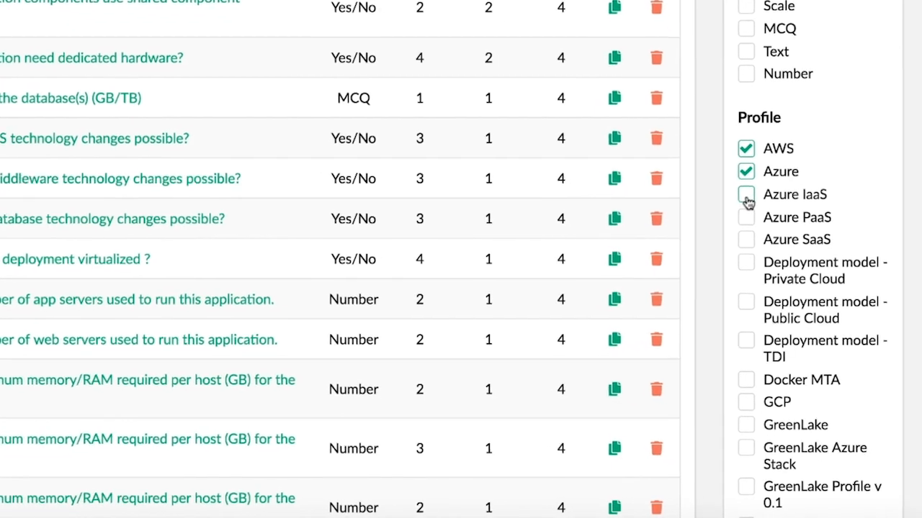
pyautogui.click(745, 195)
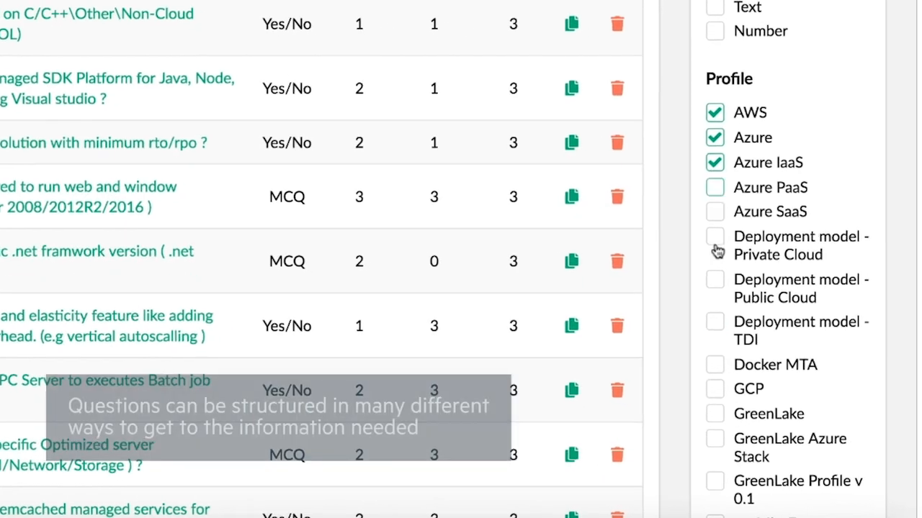
pyautogui.click(714, 413)
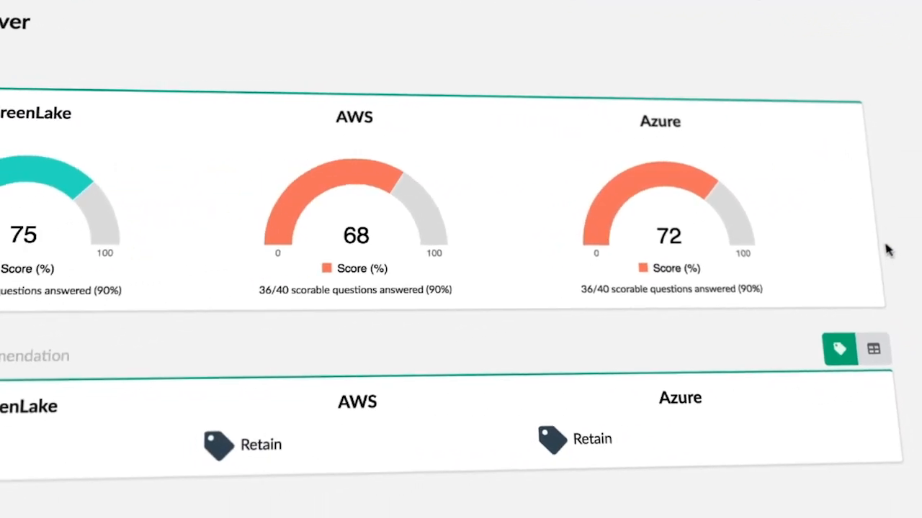
# Scroll past the 75/68/72 score gauges to the Rehost strategy and GreenLake reference maps.
pyautogui.scroll(-3)
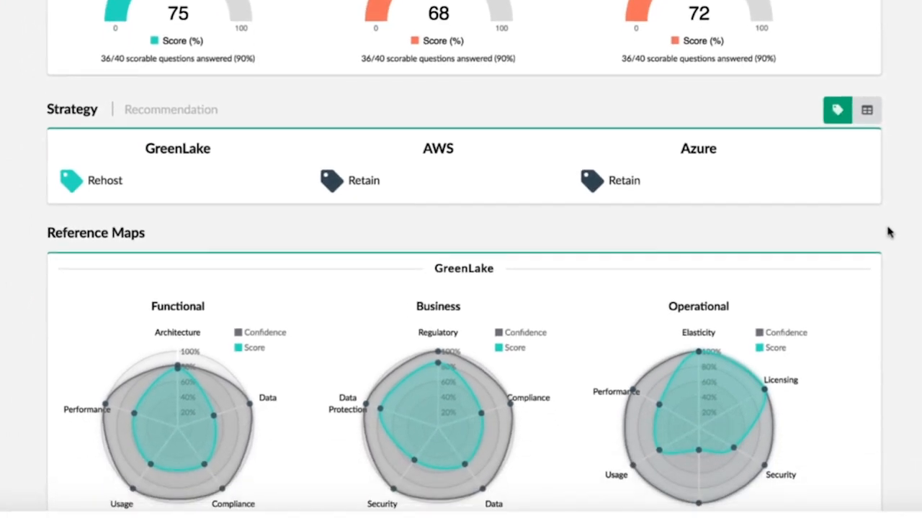
pyautogui.scroll(-3)
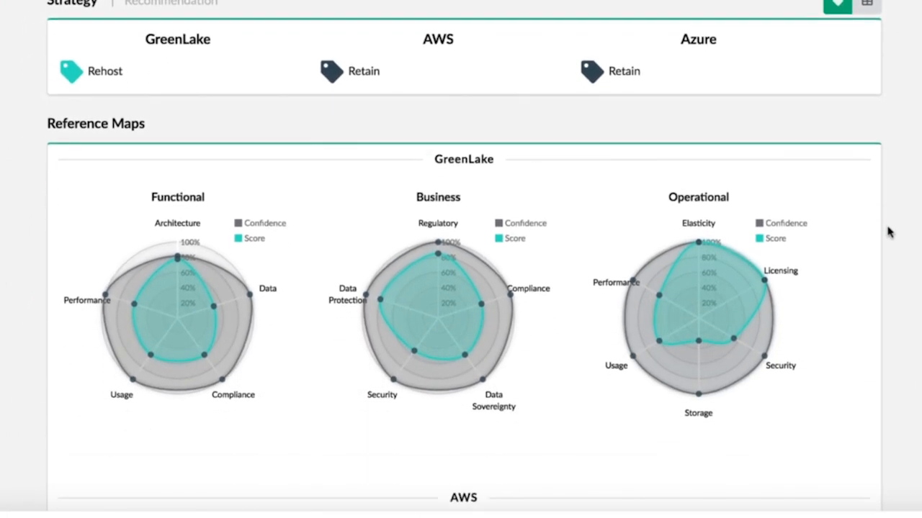